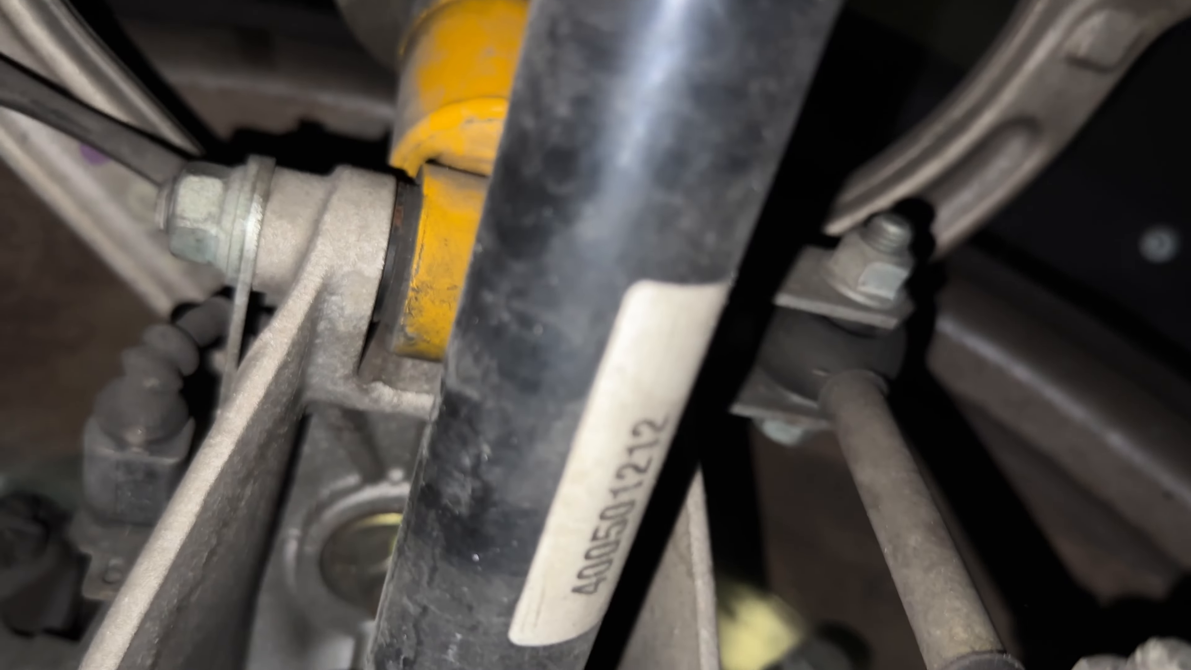
{"action": "mouse_move", "coordinate": [595, 335]}
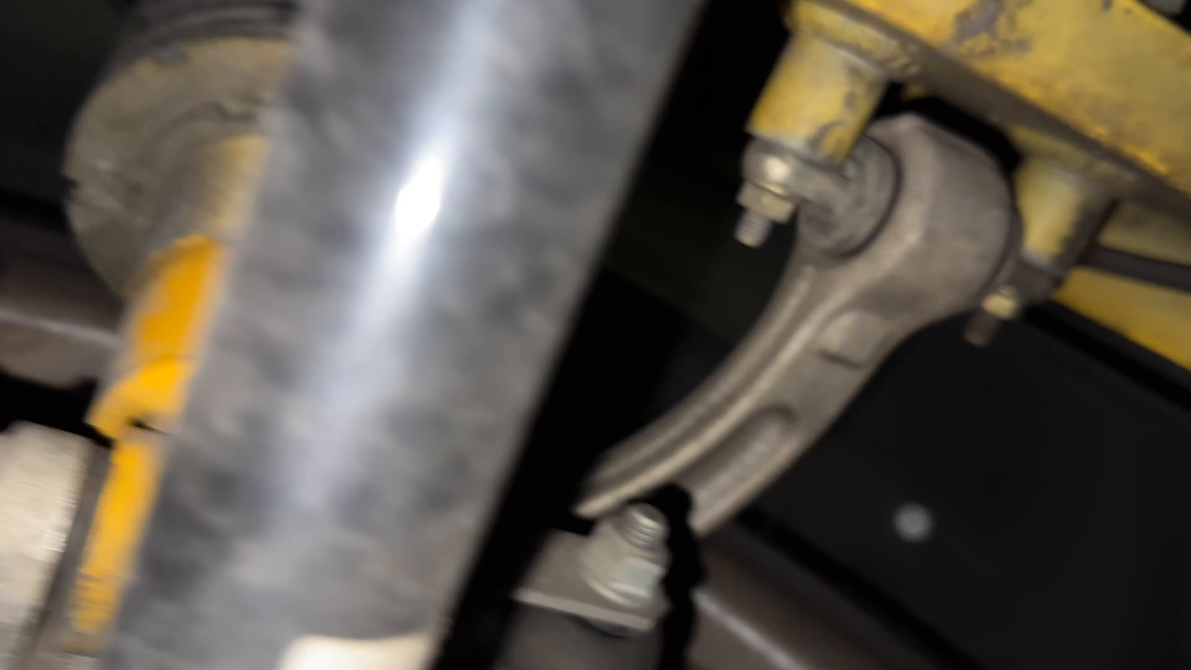